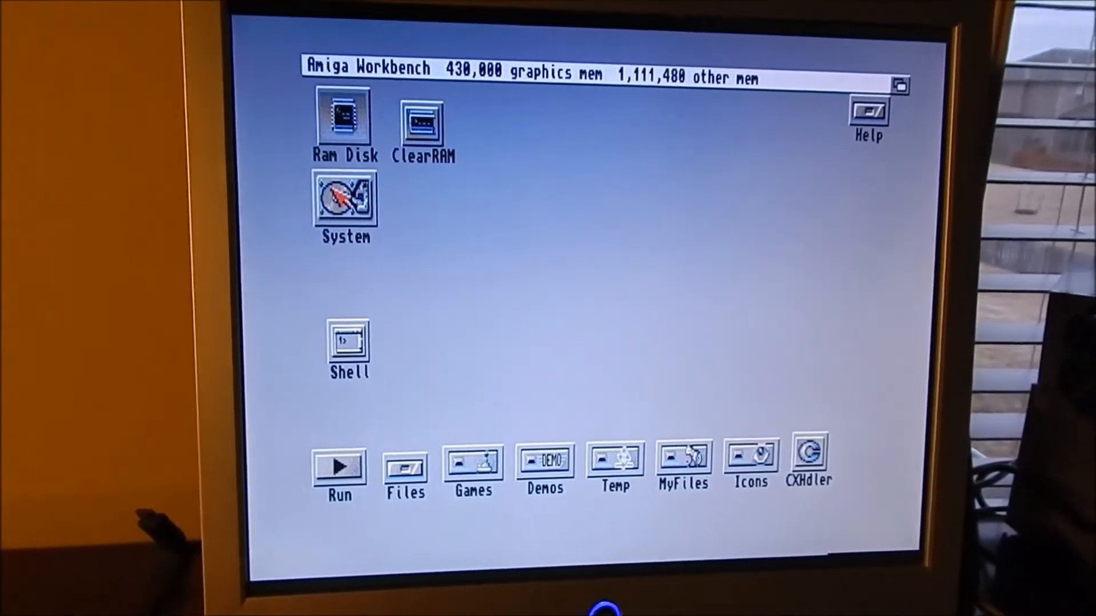
Step: Start SysInfo via the System drawer and the Classic Workbench launcher's Hardware entry
double_click(345, 201)
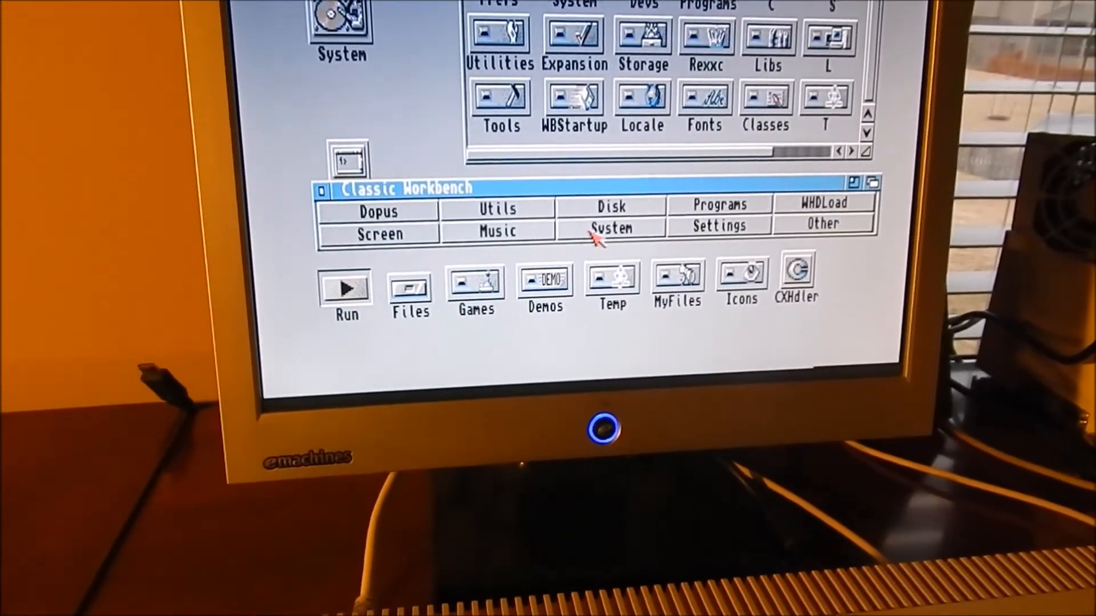
click(609, 228)
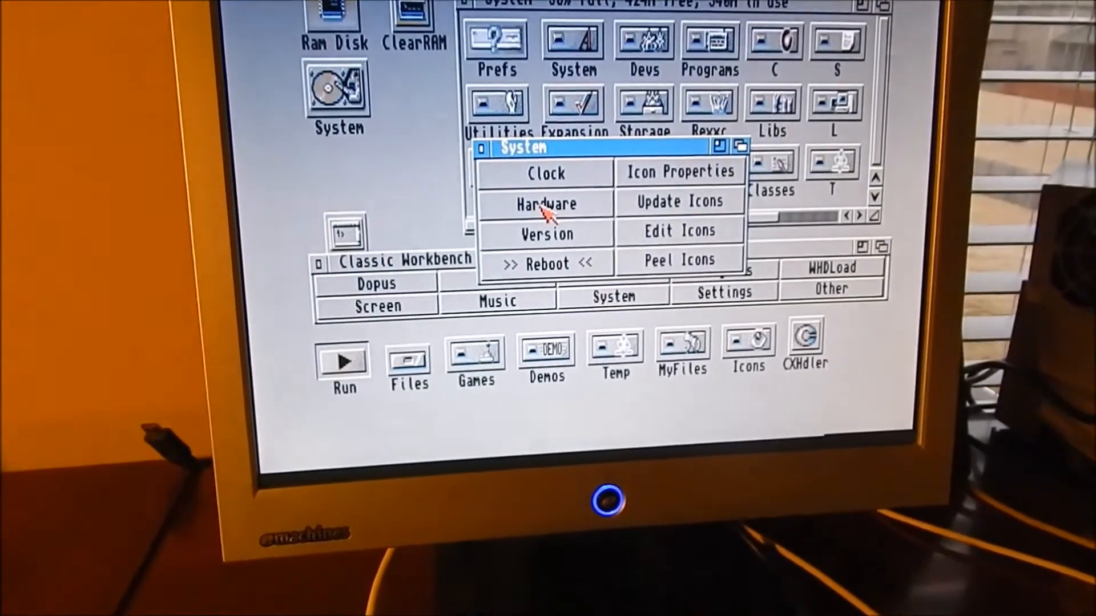
click(547, 203)
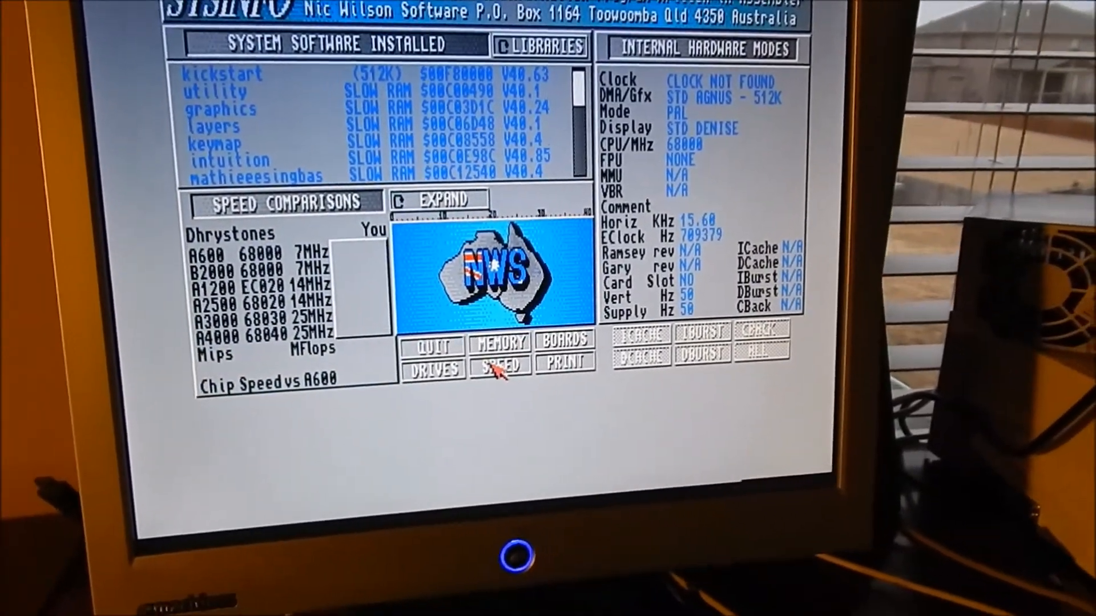
Step: Run the SPEED benchmark (1439 Dhrystones, 1.86 times A600) and expand the comparison graph
click(498, 366)
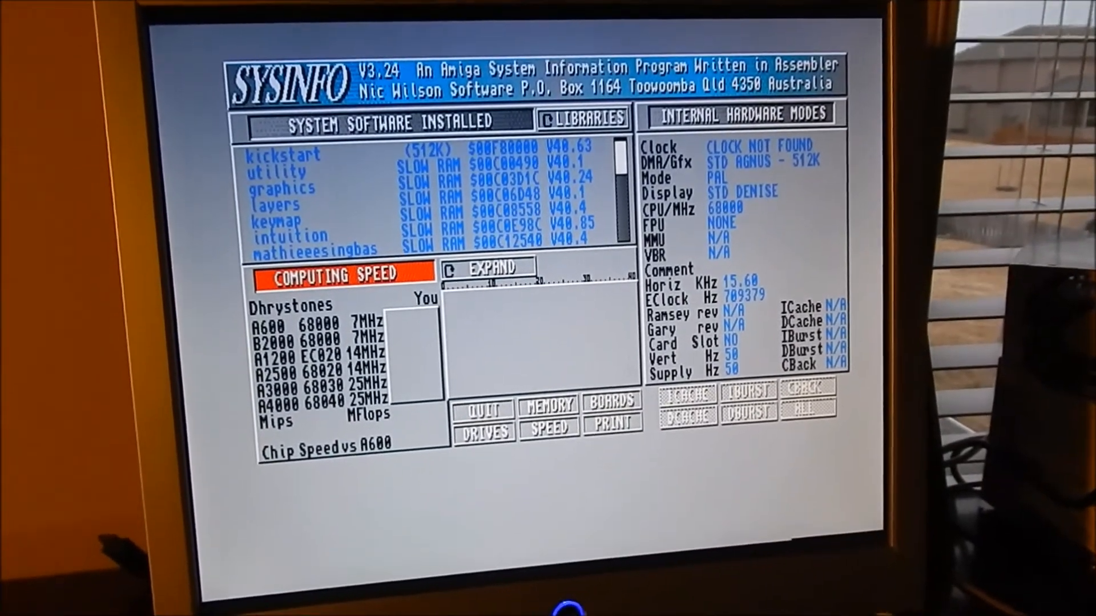
click(548, 425)
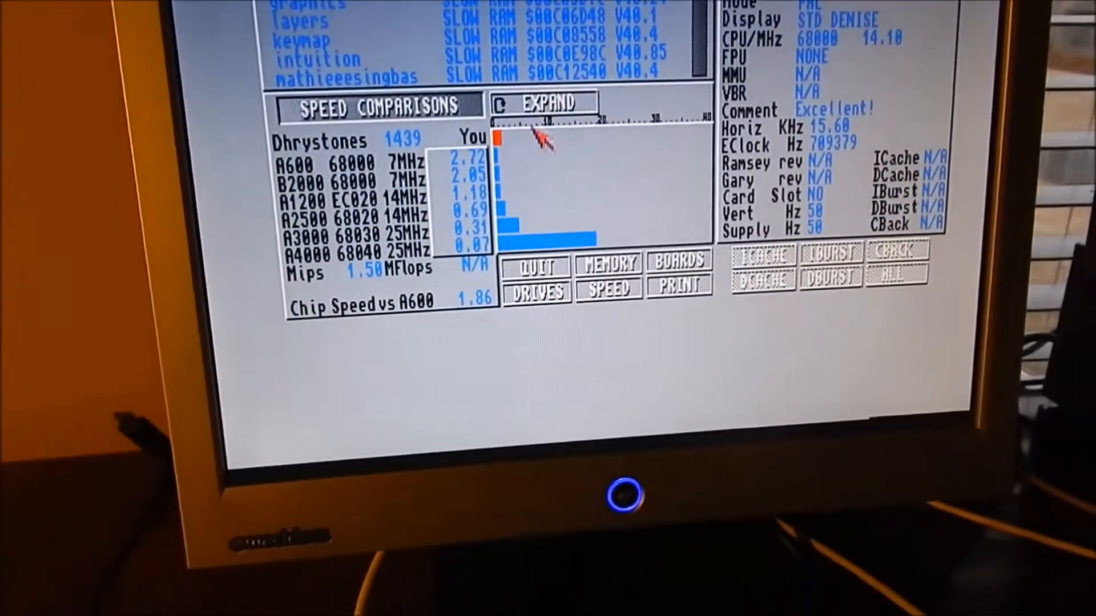
click(541, 102)
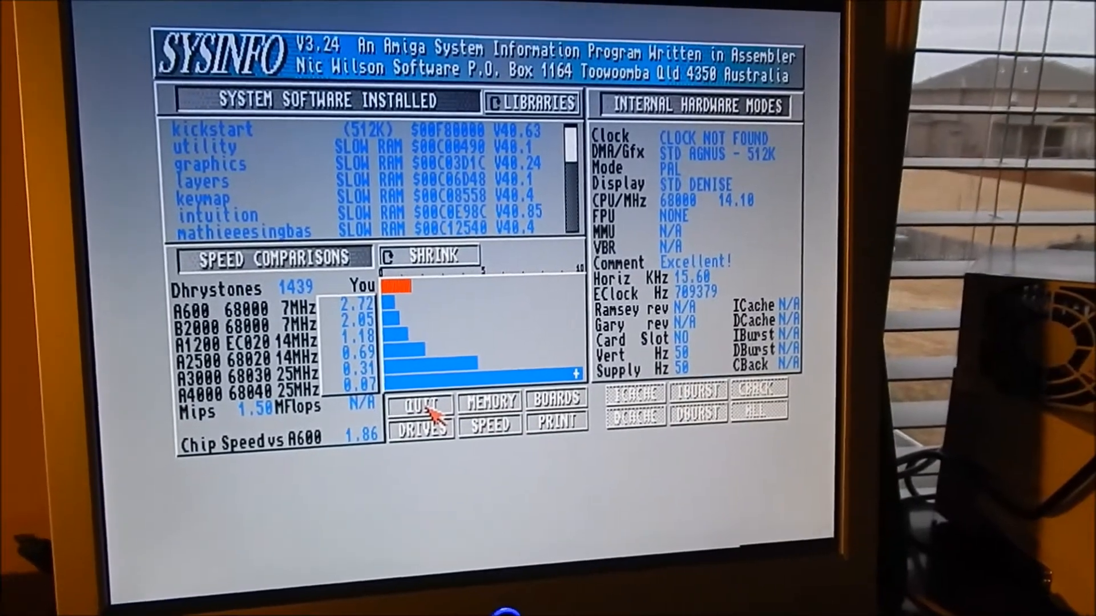
click(419, 405)
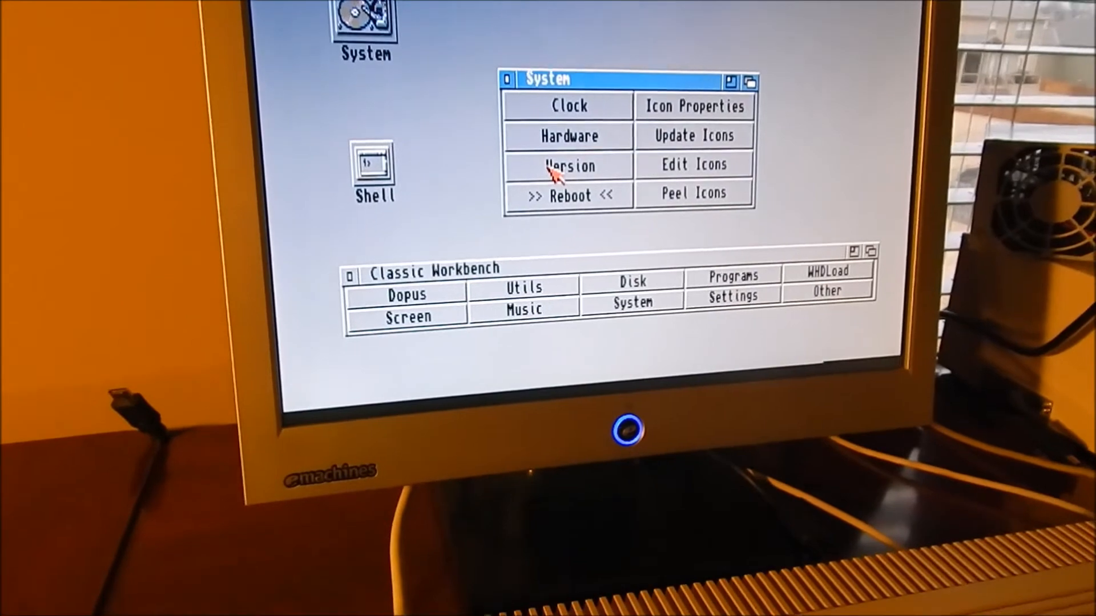
Step: Relaunch SysInfo from the launcher's Hardware entry on the accelerated machine
click(568, 195)
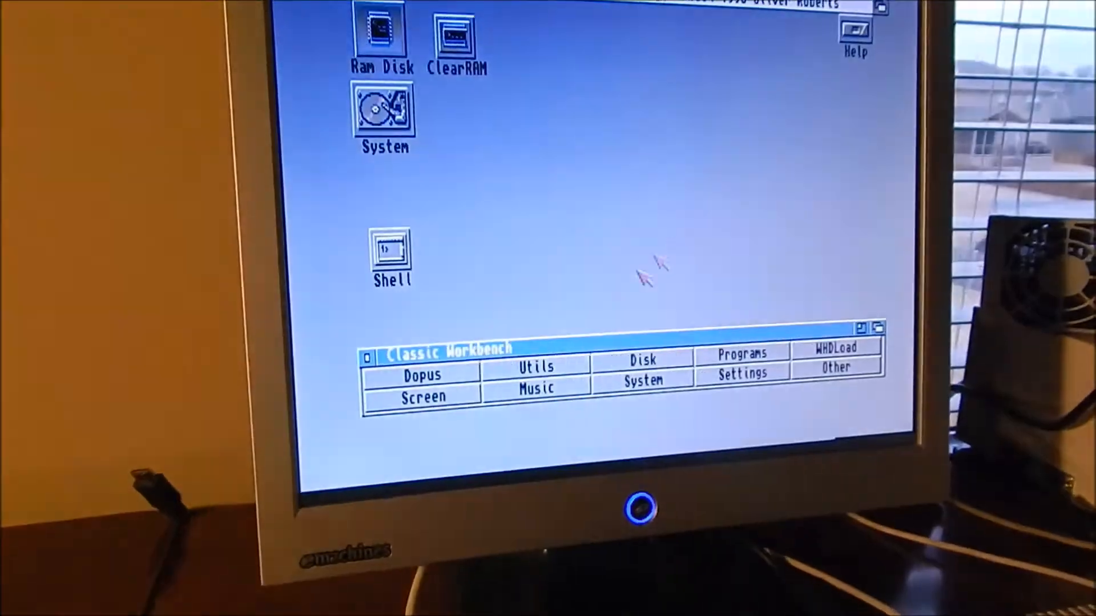
double_click(384, 115)
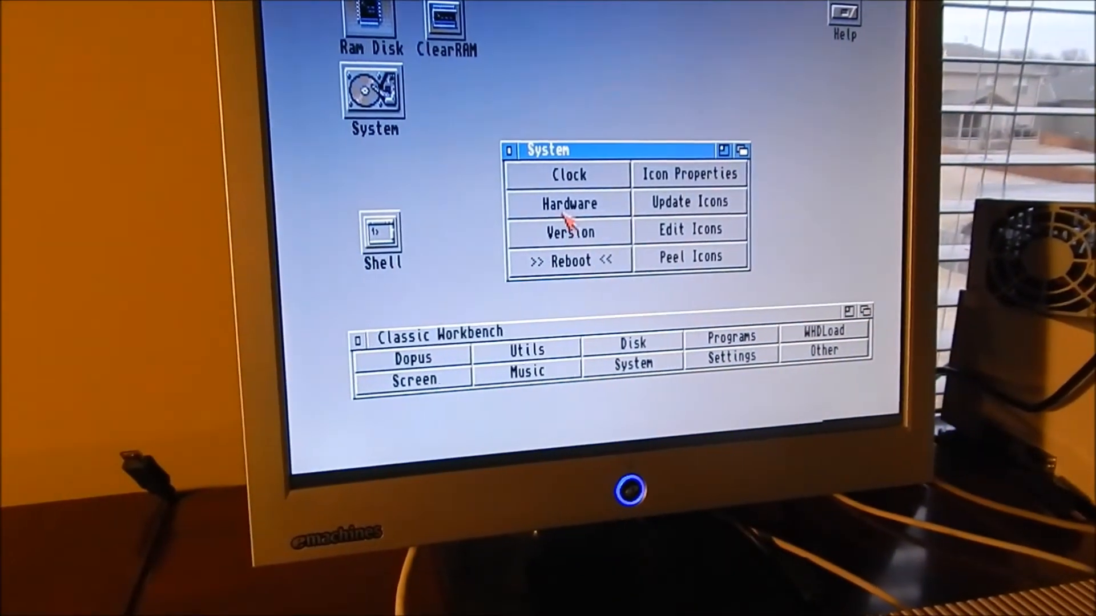
click(568, 203)
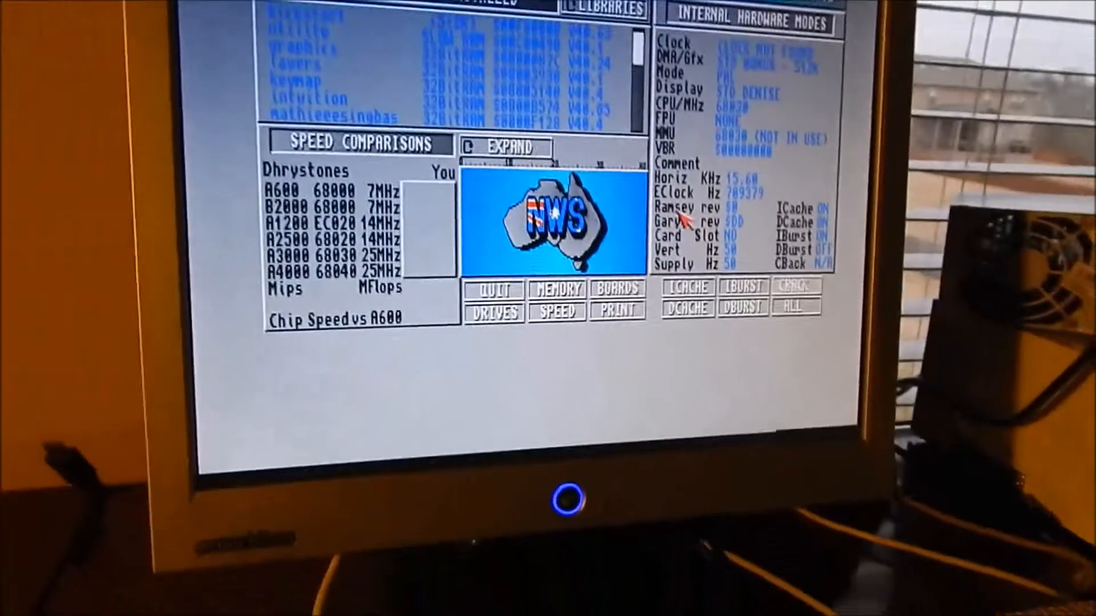
Step: Run the SPEED benchmark (8531 Dhrystones, 3.17 times A600), quit SysInfo and open the WORK disk
click(557, 311)
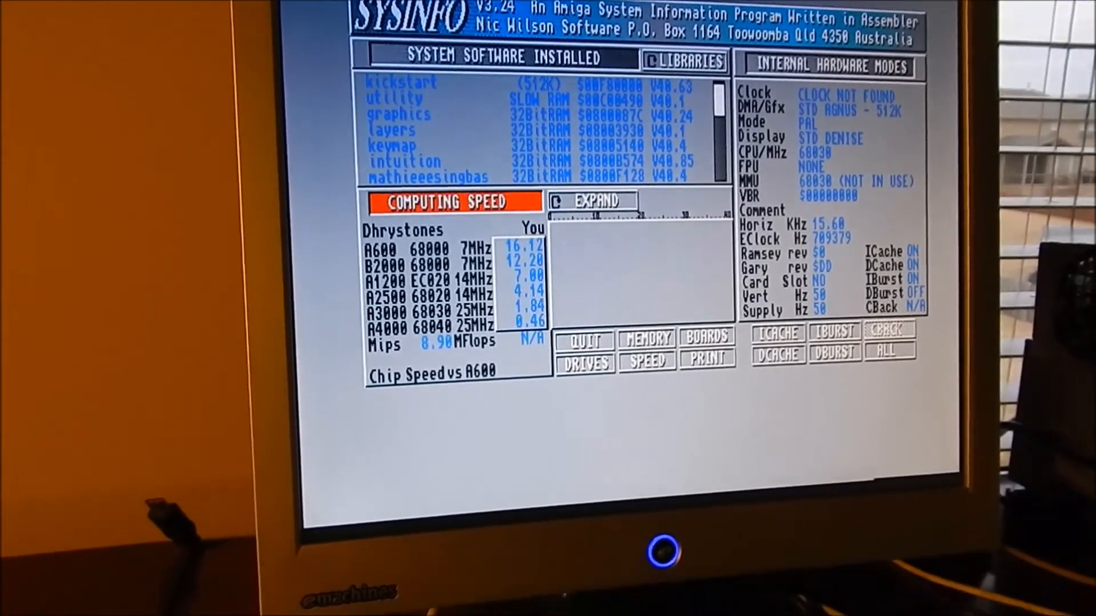
click(651, 341)
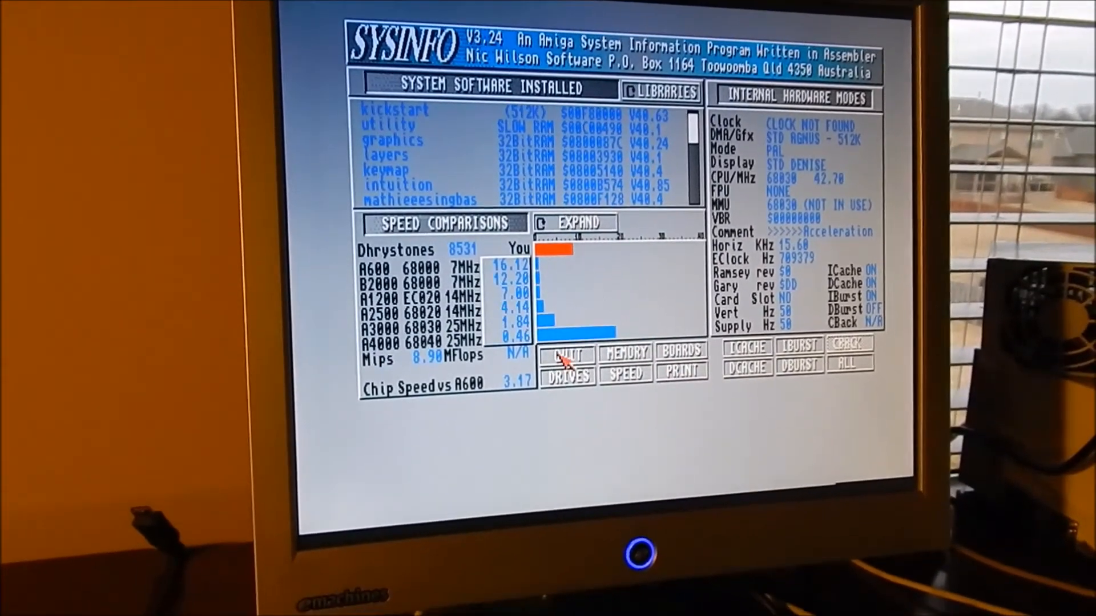
click(567, 355)
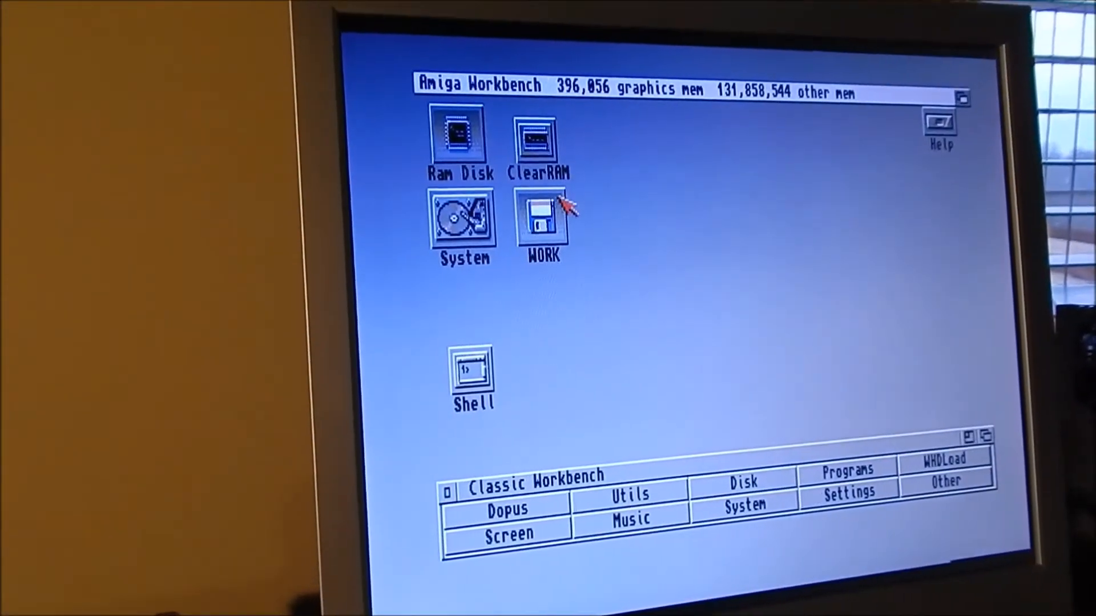
double_click(543, 224)
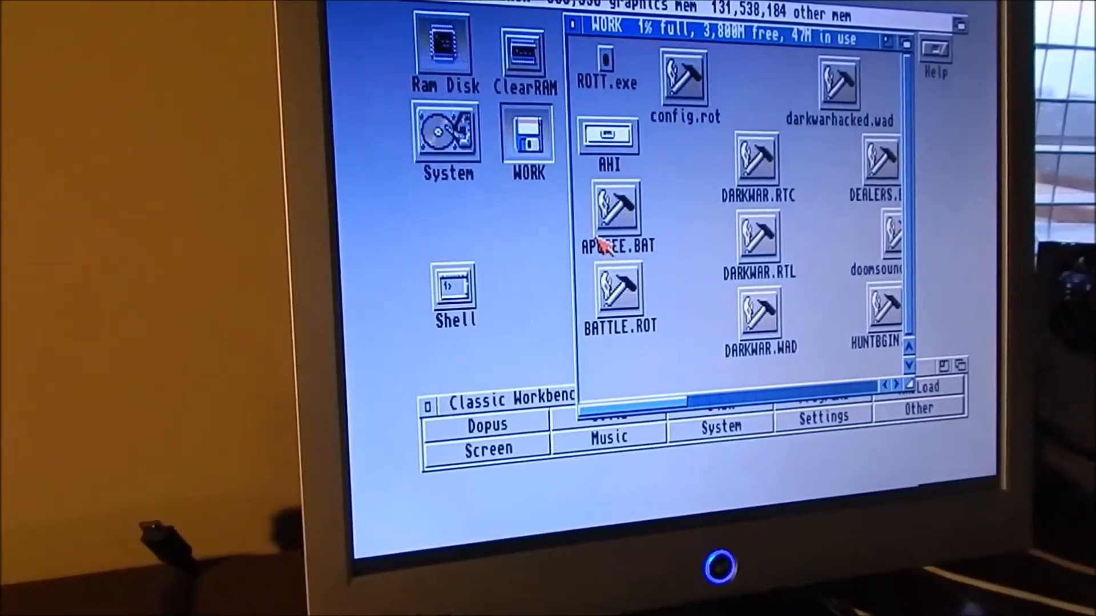